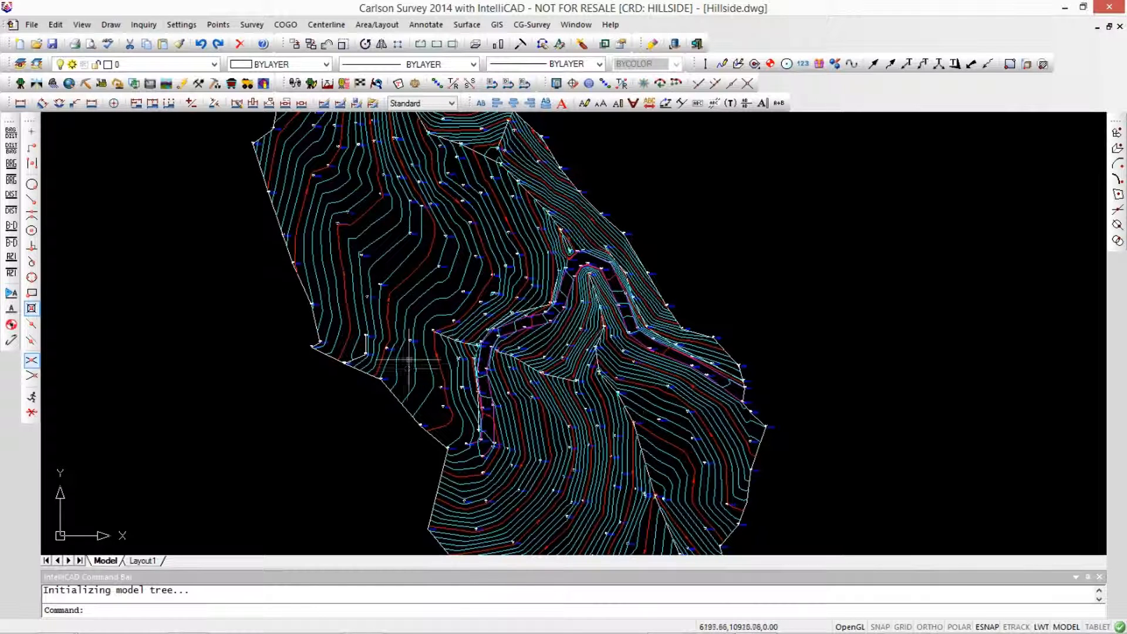
Open the Draw menu to view the Line, 2D Polyline and 3D Polyline commands.
{"action": "left_click", "coordinate": [110, 24]}
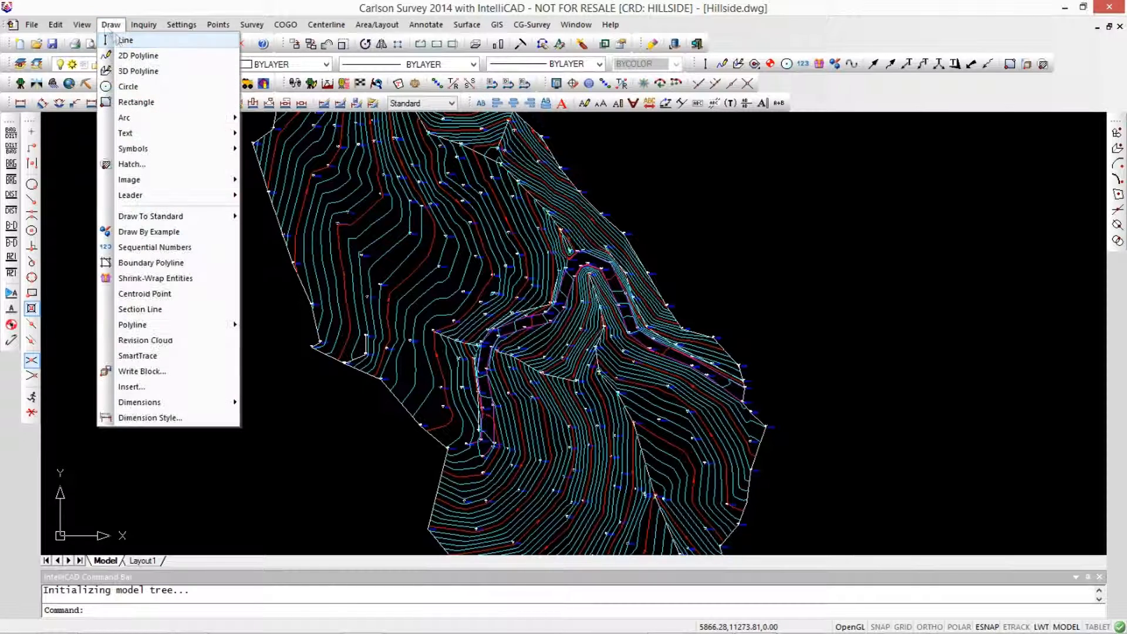
{"action": "mouse_move", "coordinate": [138, 70]}
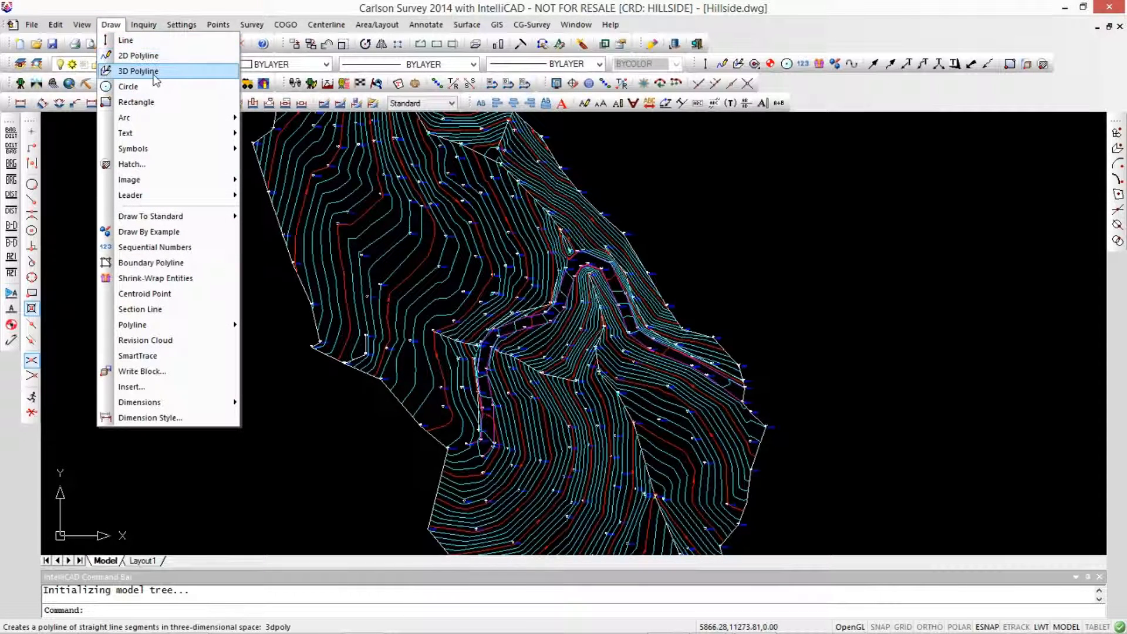
{"action": "mouse_move", "coordinate": [126, 40]}
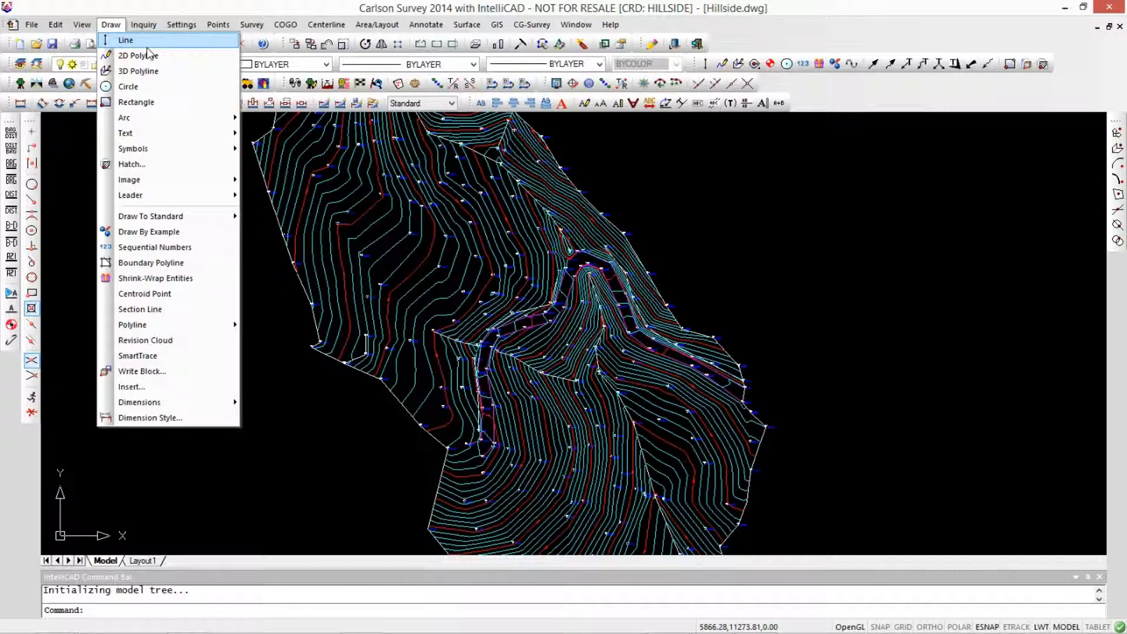
{"action": "mouse_move", "coordinate": [686, 168]}
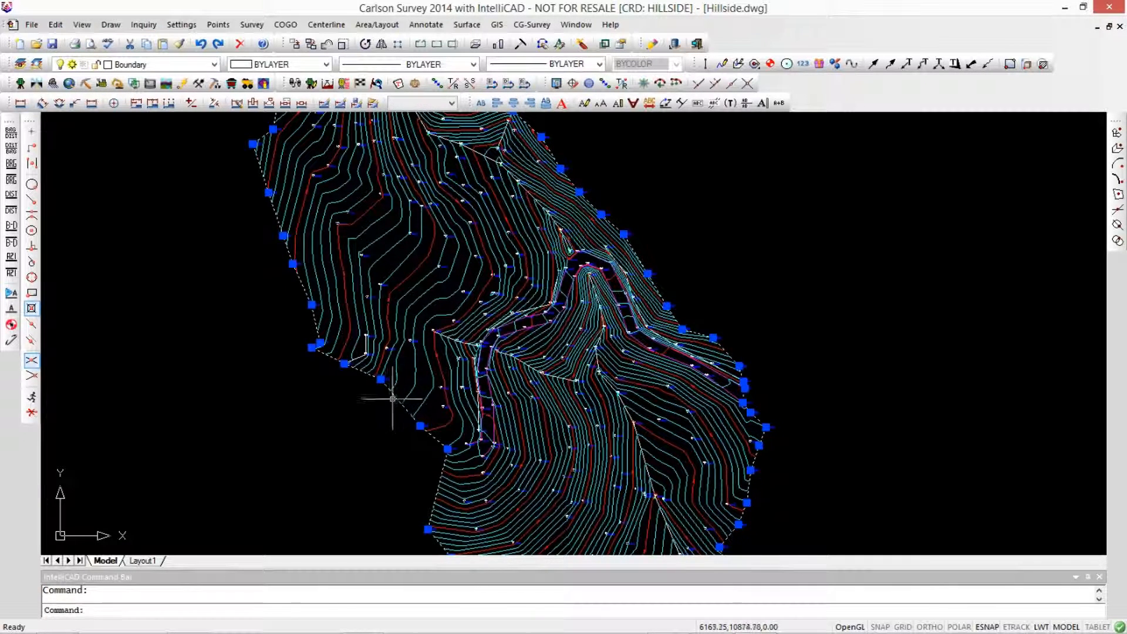
{"action": "mouse_move", "coordinate": [155, 311]}
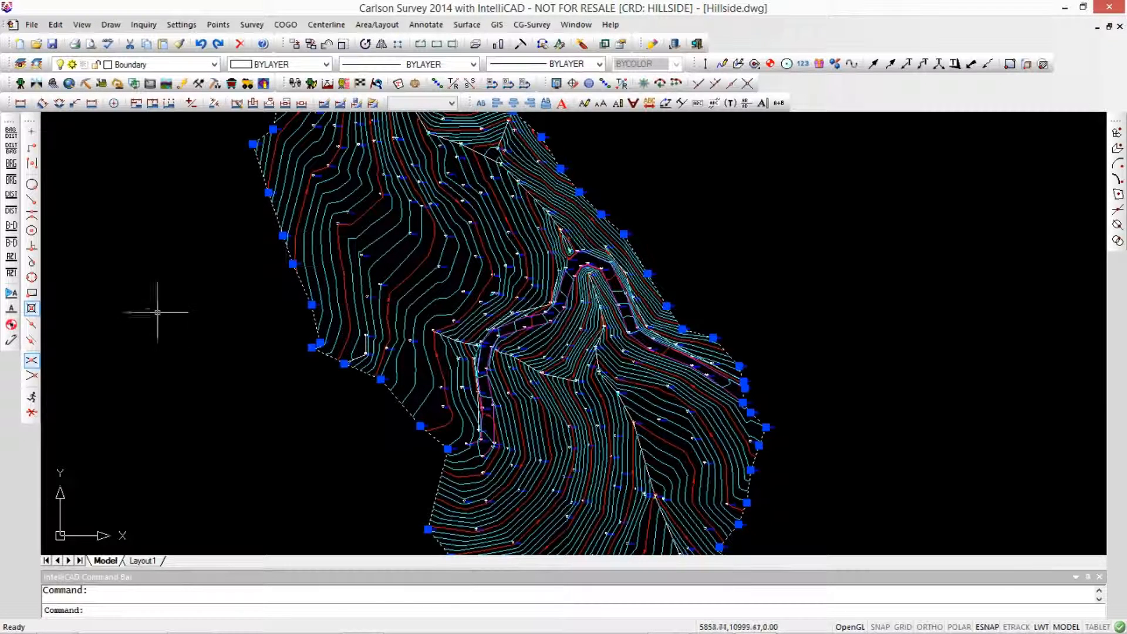
{"action": "mouse_move", "coordinate": [126, 324]}
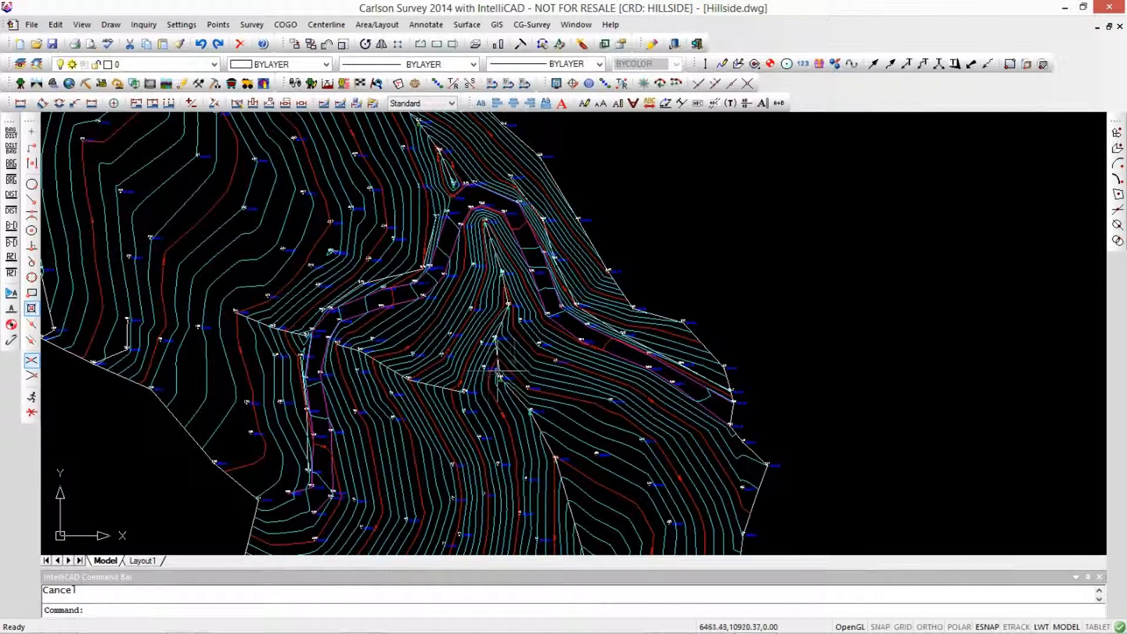
{"action": "mouse_move", "coordinate": [517, 403]}
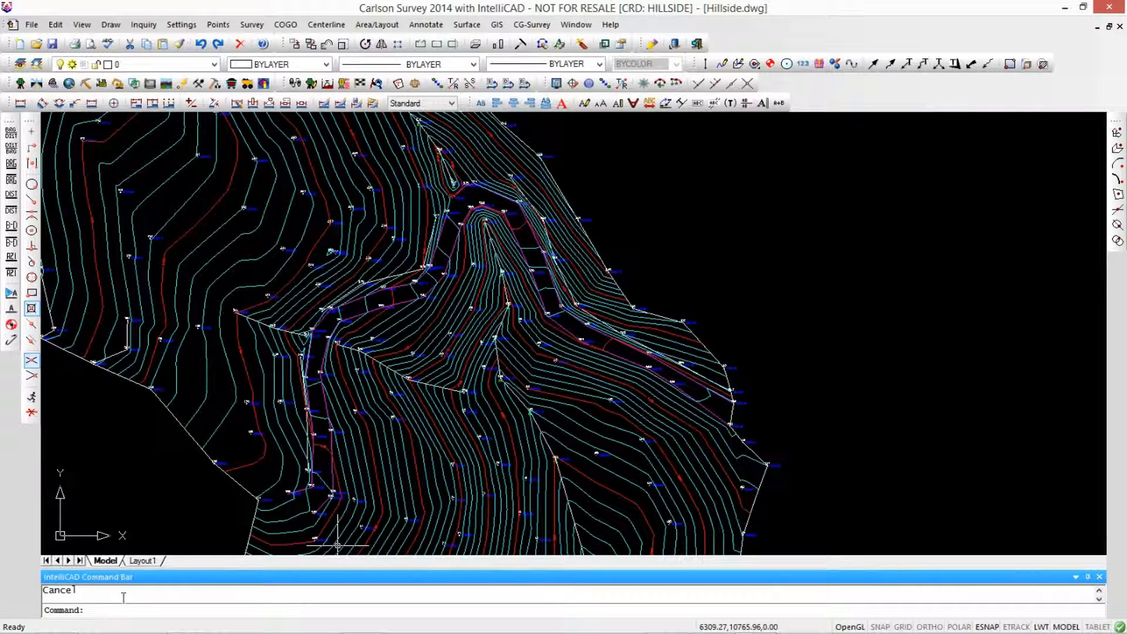
{"action": "type", "text": "pl"}
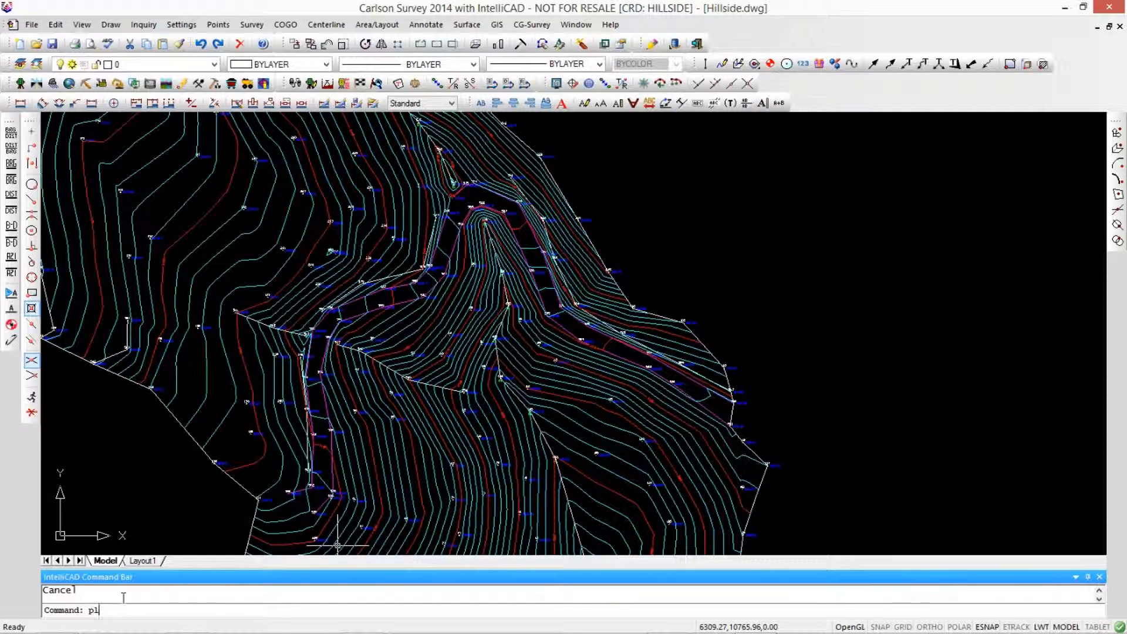
{"action": "key", "text": "enter"}
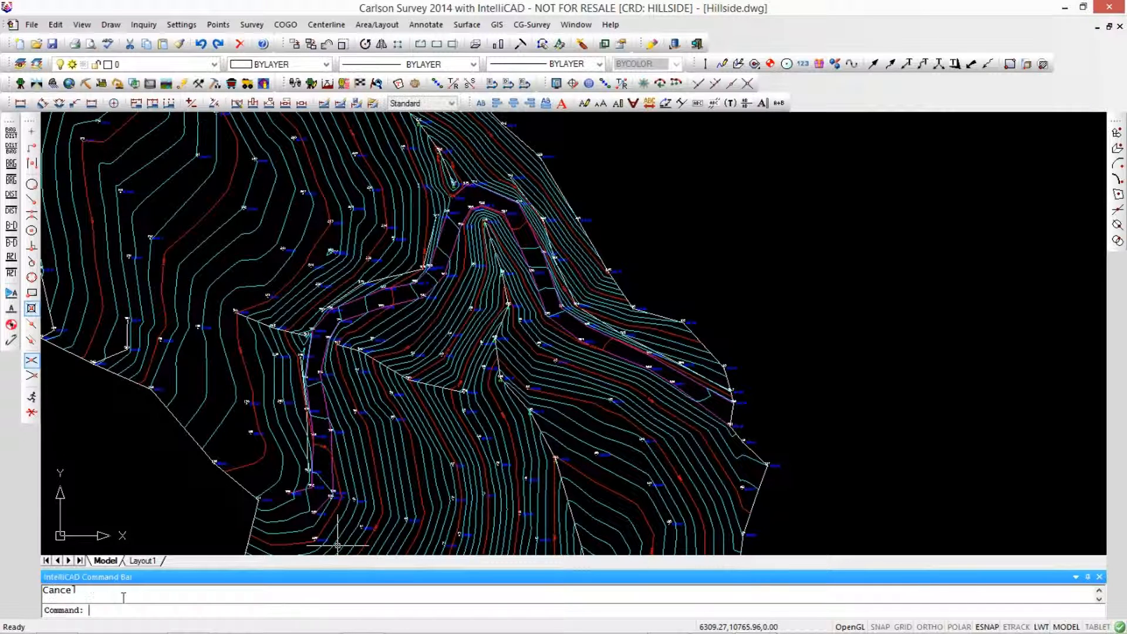
{"action": "type", "text": "elev"}
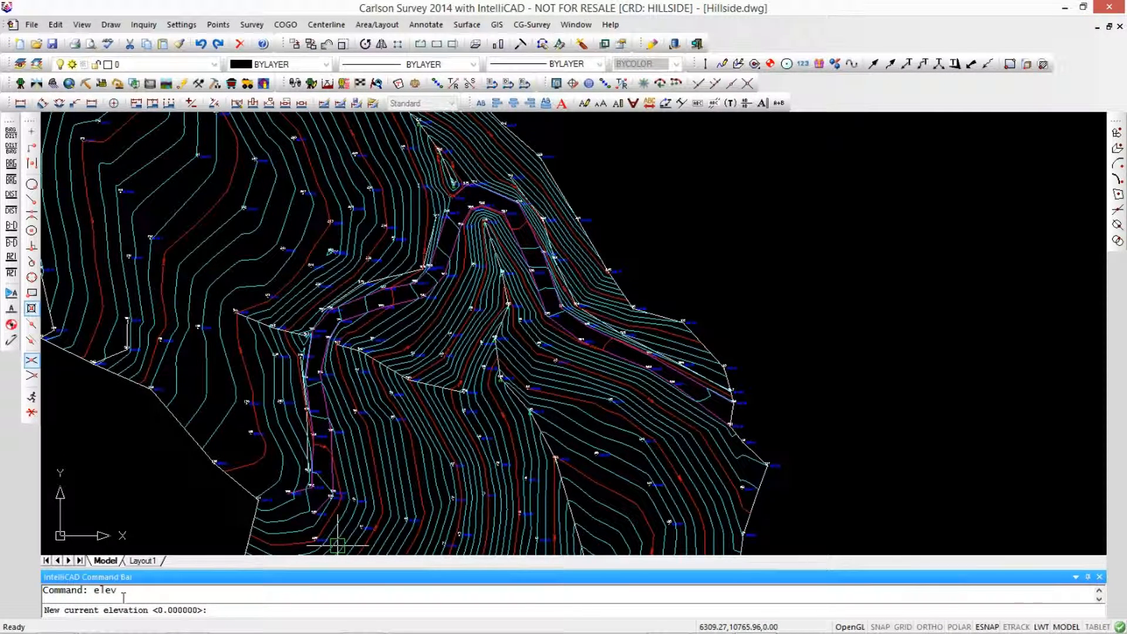
{"action": "key", "text": "Escape"}
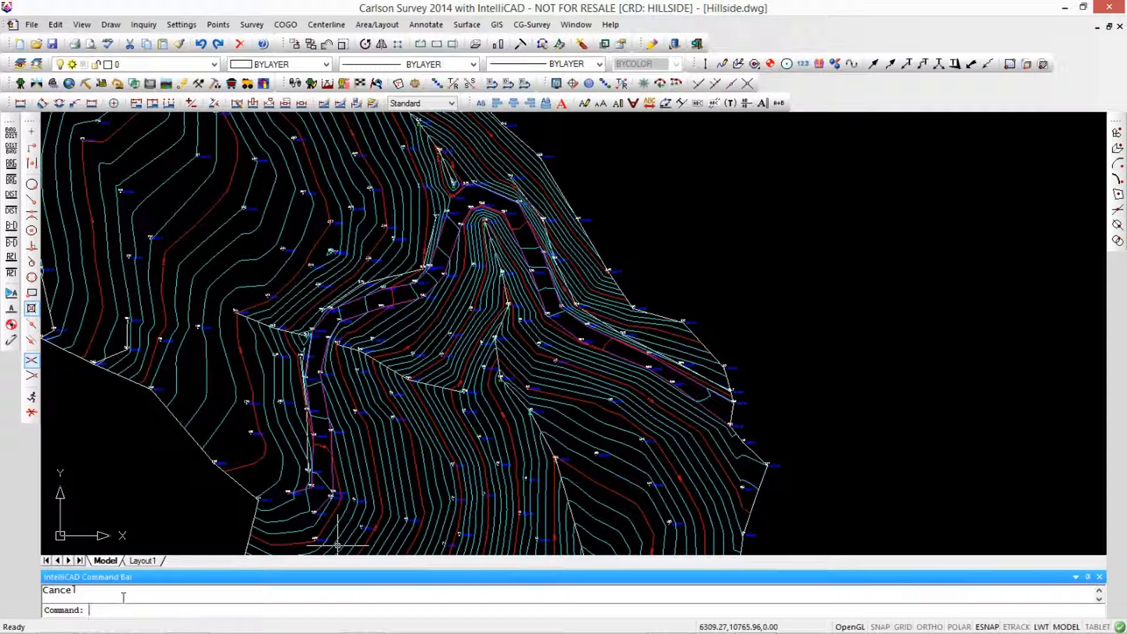
Start a 2D polyline (PL) snapped to a contour endpoint using the Endpoint snap.
{"action": "type", "text": "pl"}
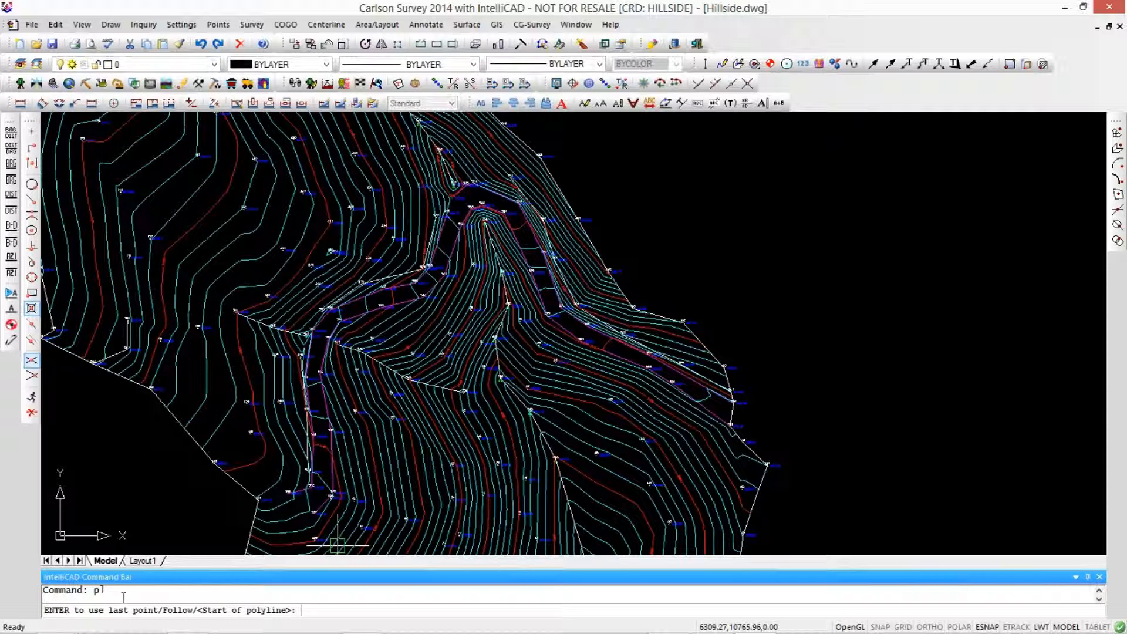
{"action": "mouse_move", "coordinate": [521, 352]}
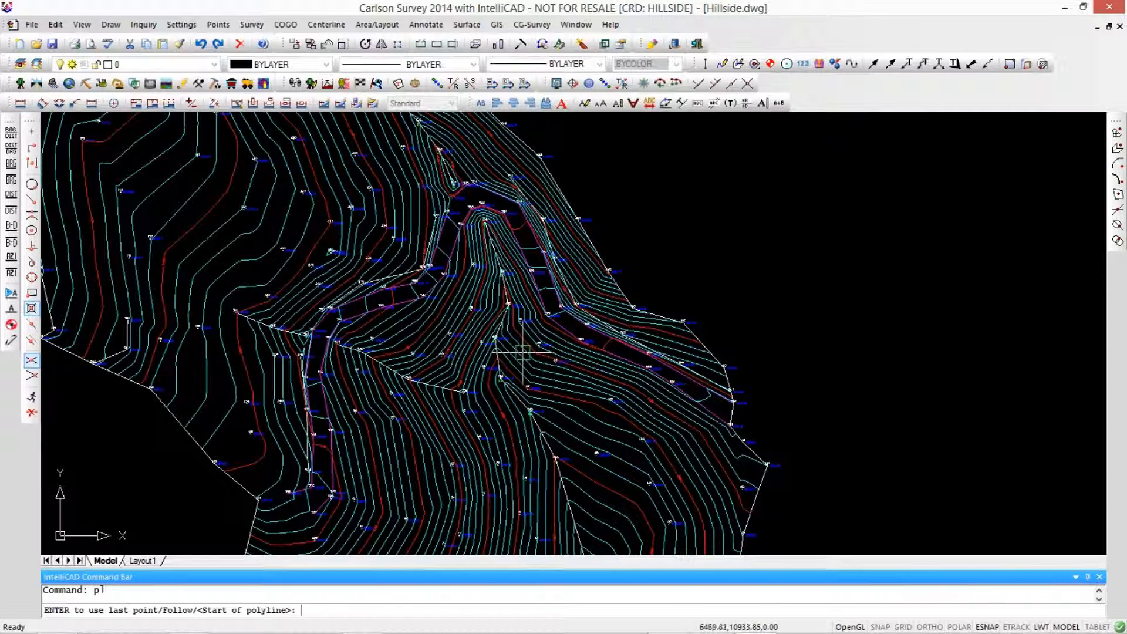
{"action": "right_click", "coordinate": [514, 355]}
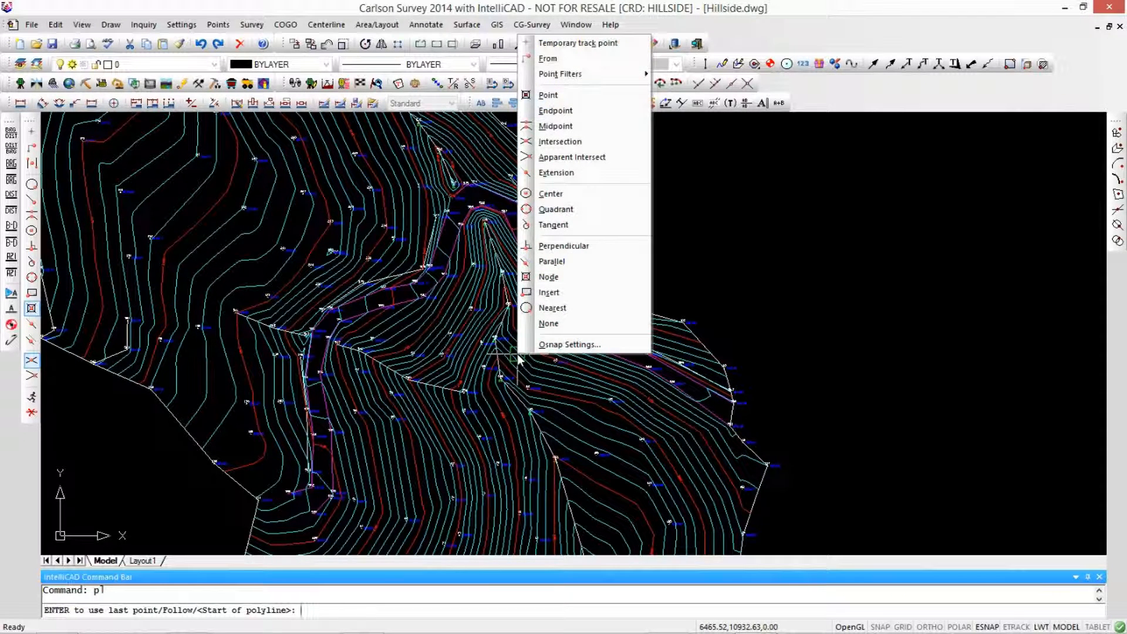
{"action": "mouse_move", "coordinate": [560, 140]}
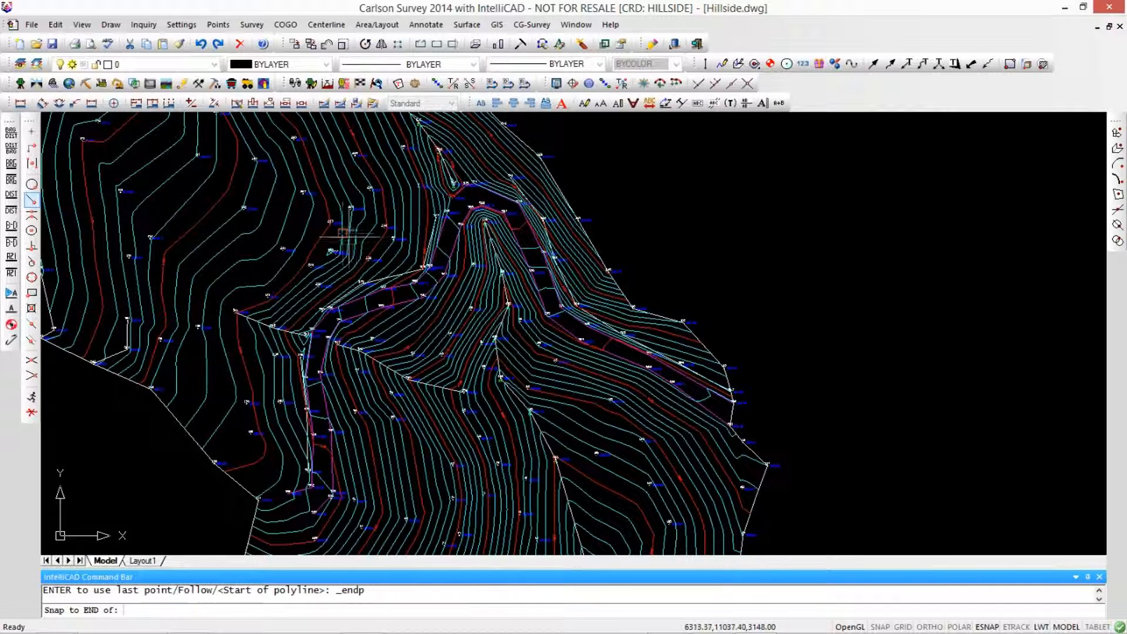
{"action": "left_click", "coordinate": [324, 241]}
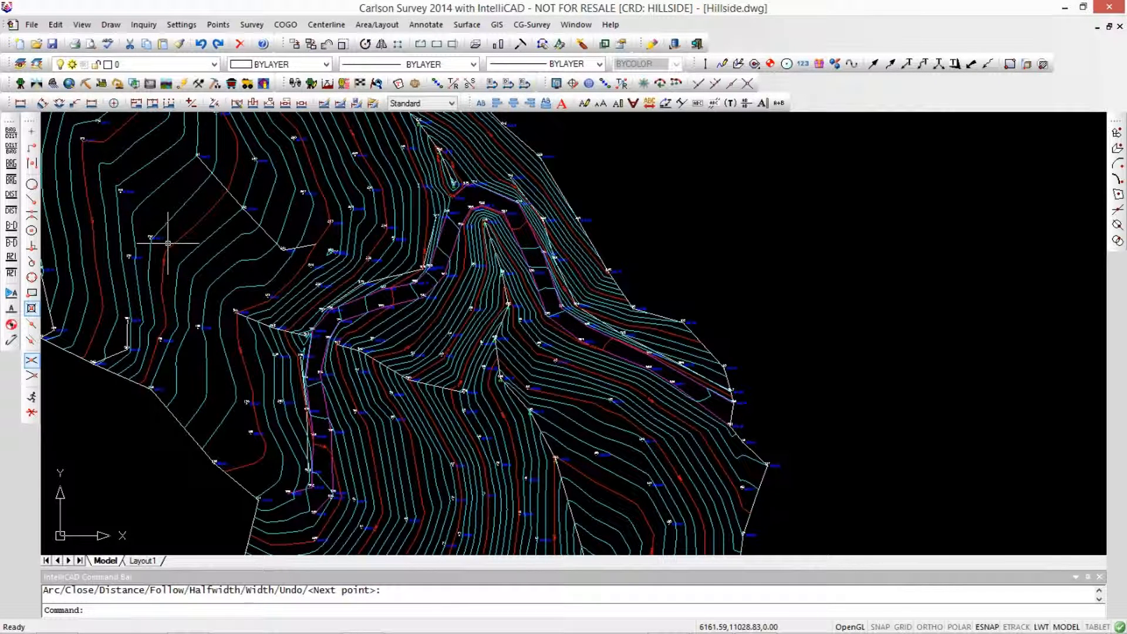
{"action": "mouse_move", "coordinate": [305, 249]}
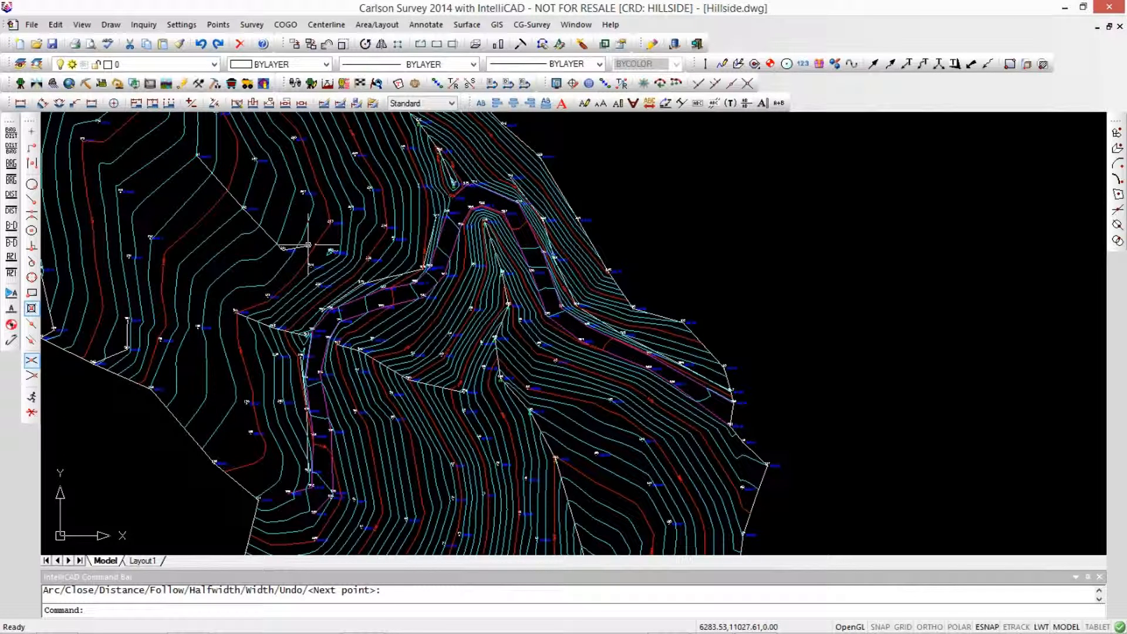
{"action": "mouse_move", "coordinate": [245, 209]}
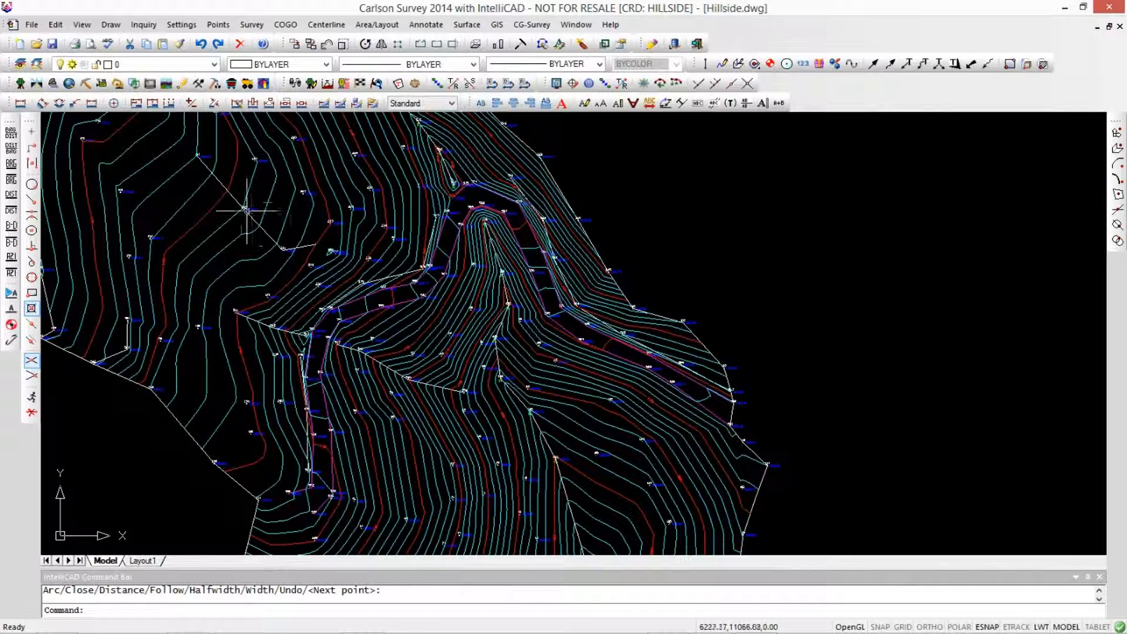
{"action": "mouse_move", "coordinate": [204, 164]}
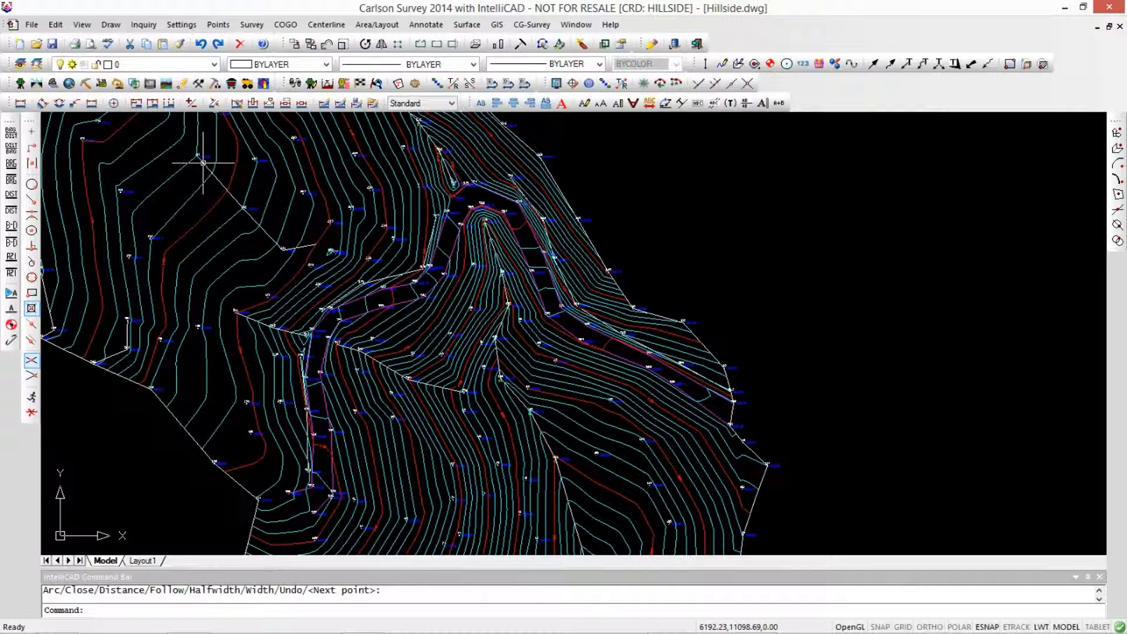